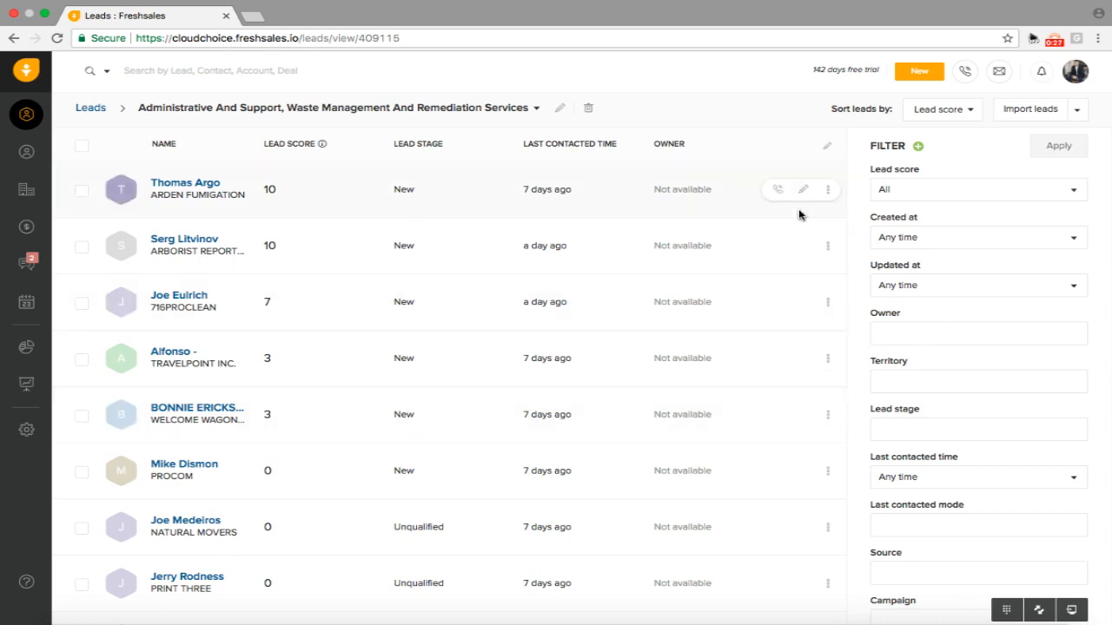
mouse_move(26, 430)
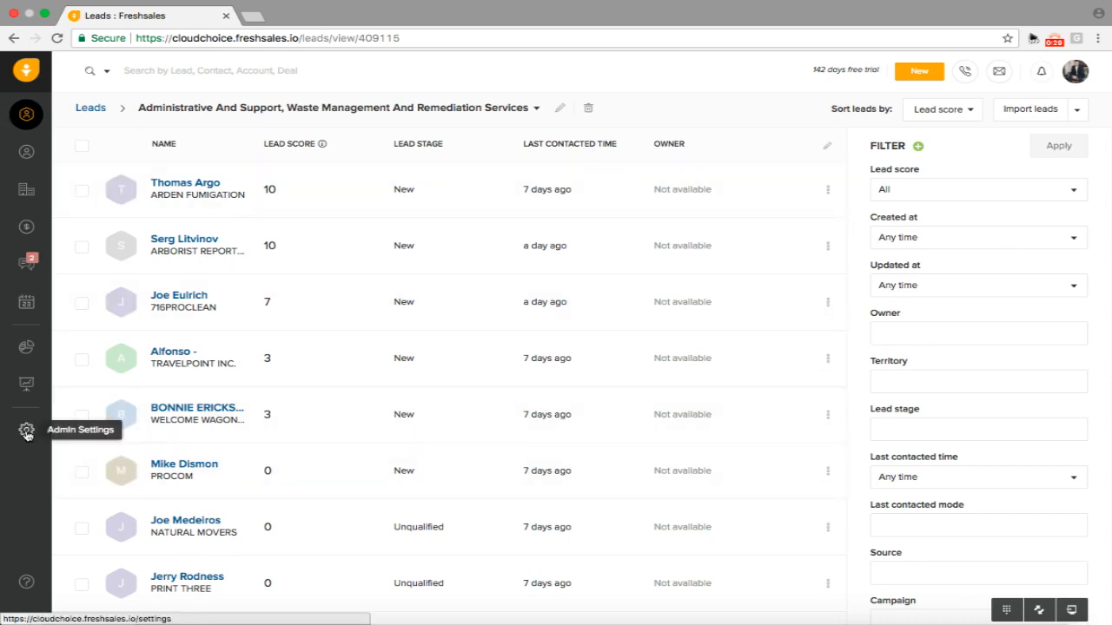
Open the Workflow list under Admin Settings' Automation Settings.
left_click(26, 430)
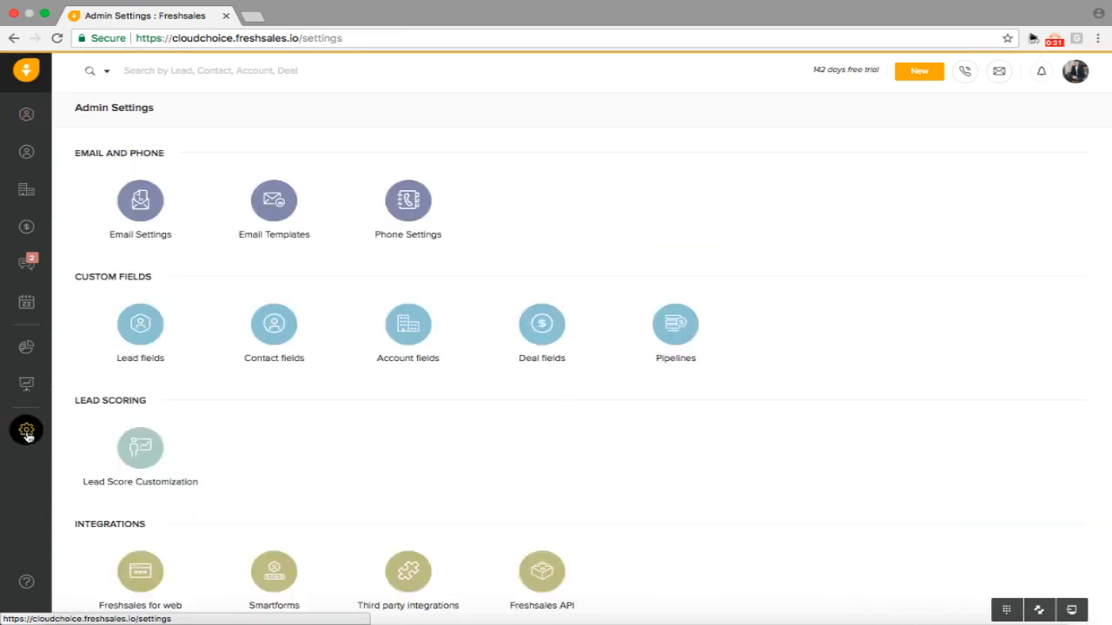
scroll("down", 3)
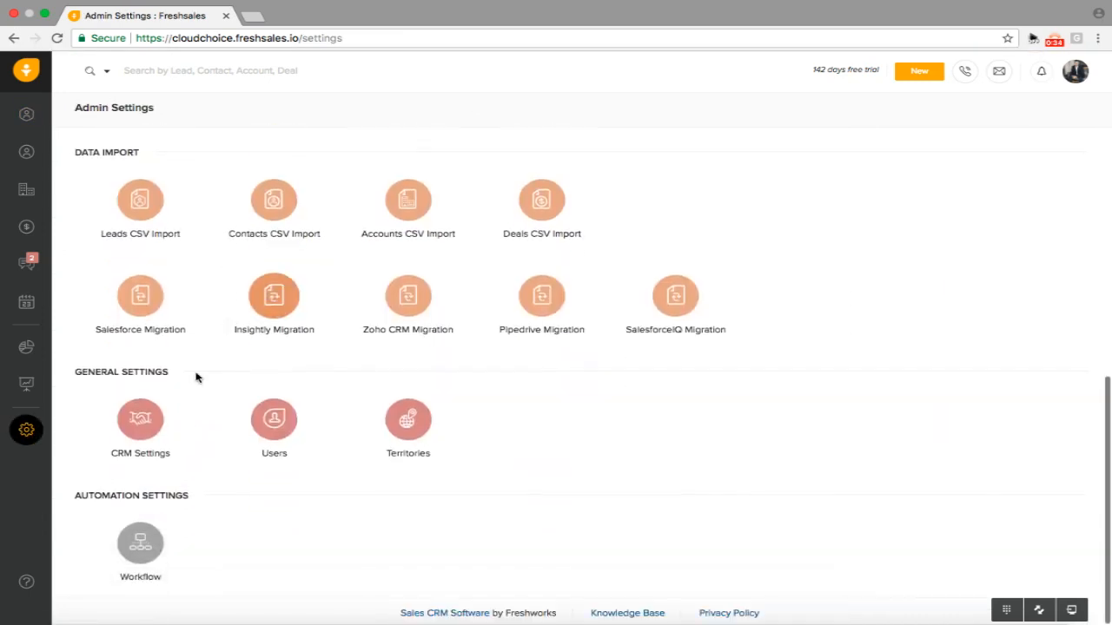
left_click(140, 543)
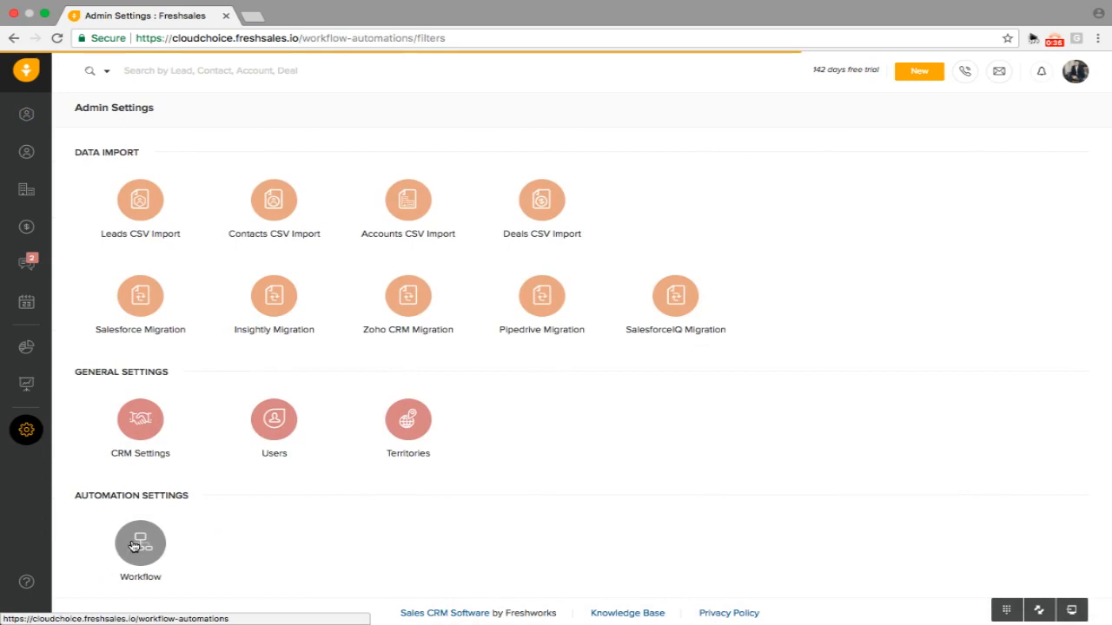
left_click(140, 544)
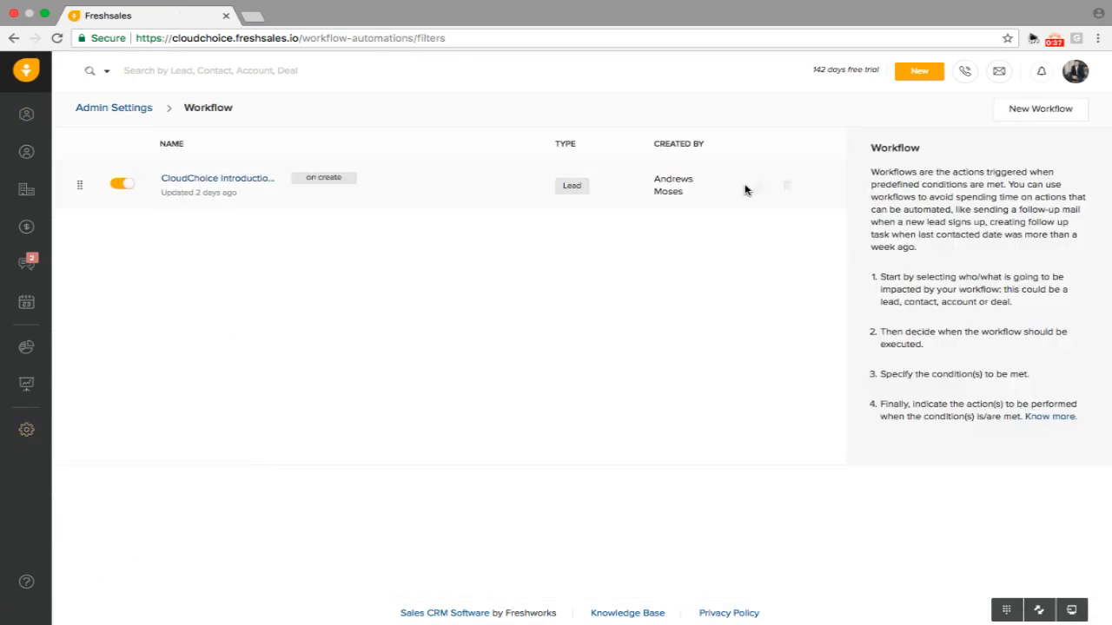
Start a new lead workflow from the New Workflow button.
left_click(1041, 109)
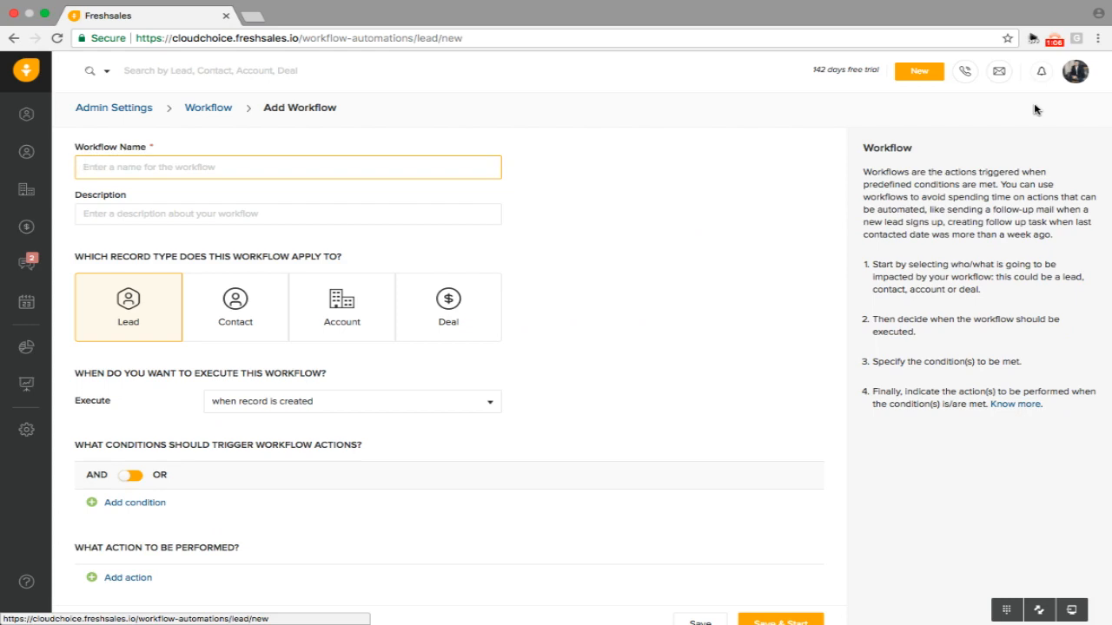
mouse_move(810, 67)
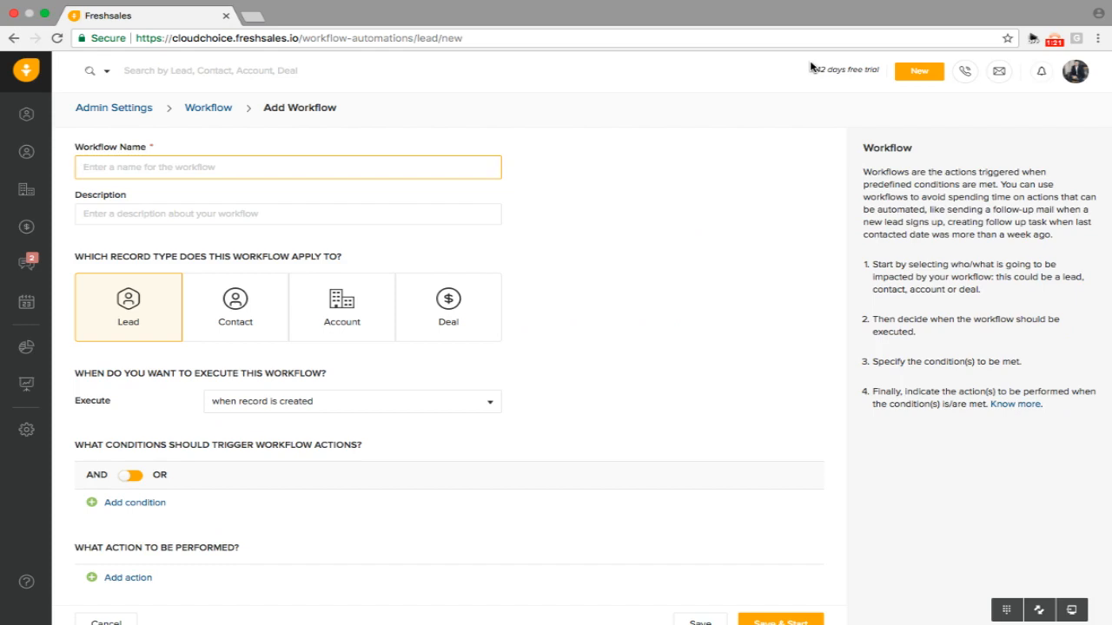
mouse_move(642, 331)
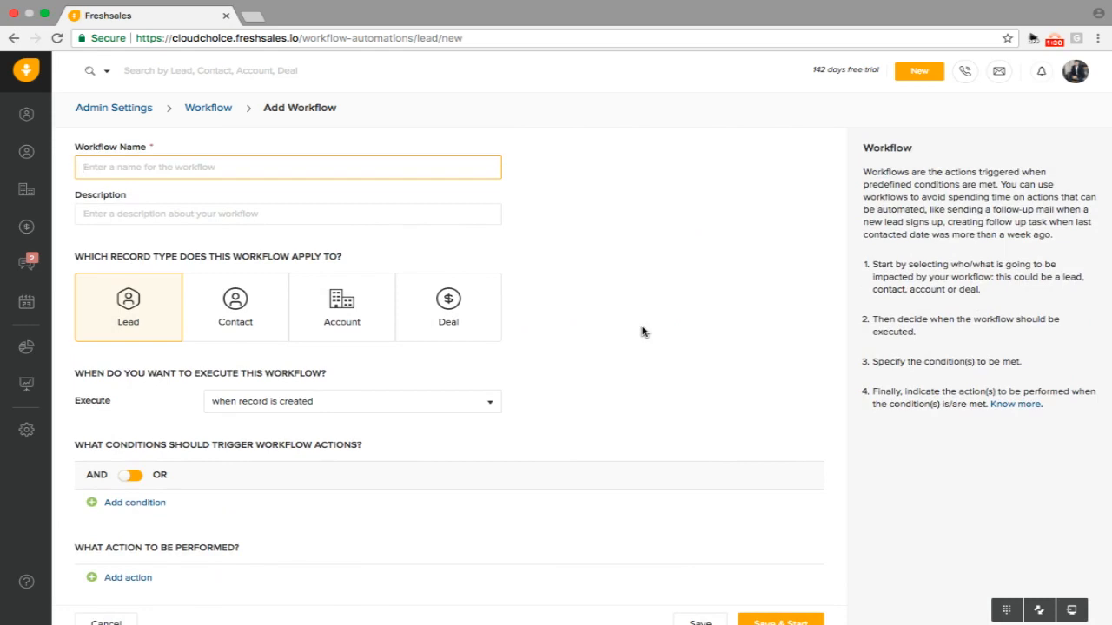
Name the workflow 'Related Campaign' and add a condition on the lead Campaign field.
type("Related Campaign")
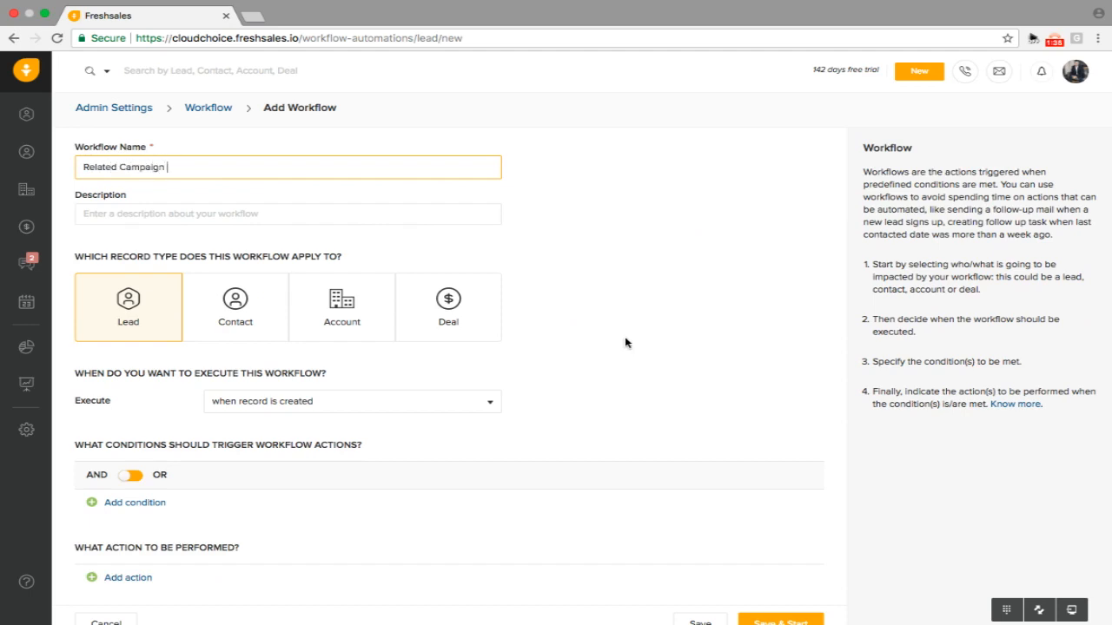
scroll("down", 3)
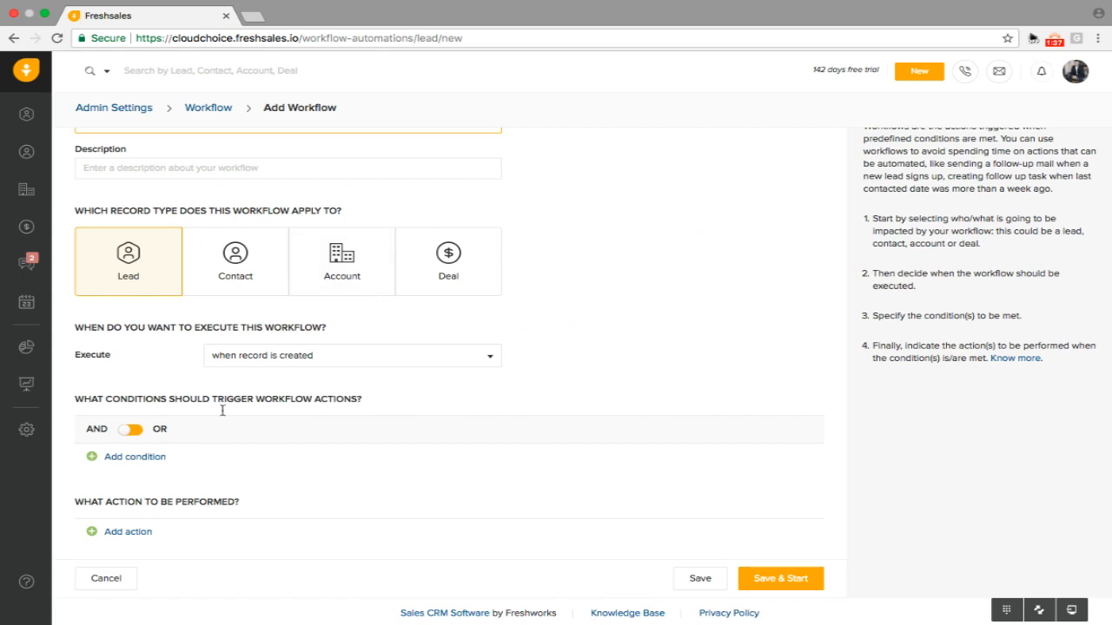
left_click(132, 457)
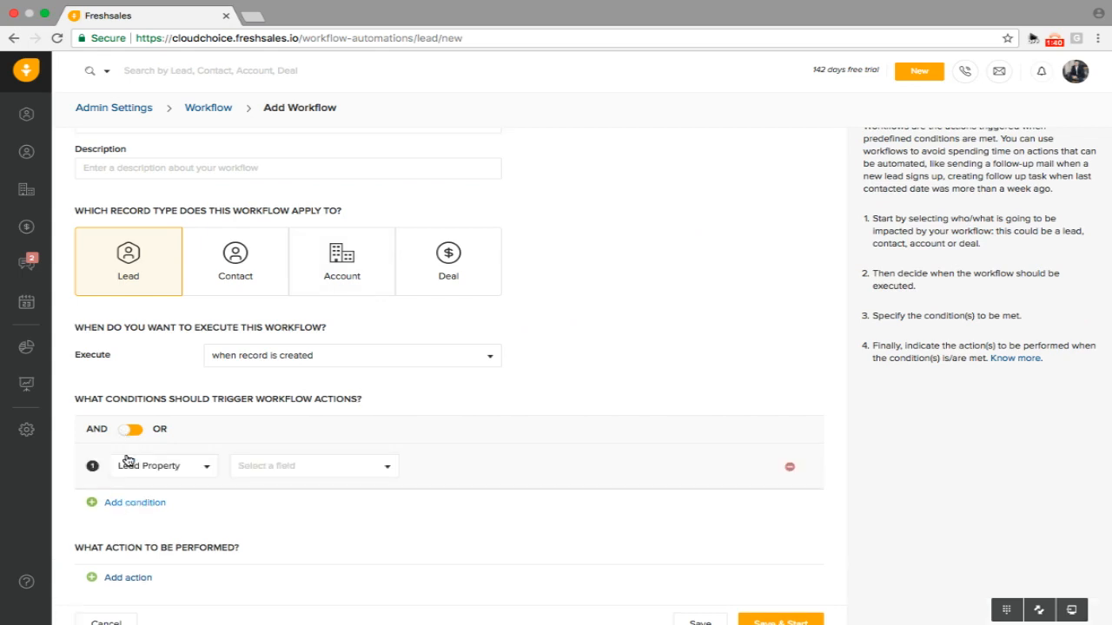
left_click(163, 465)
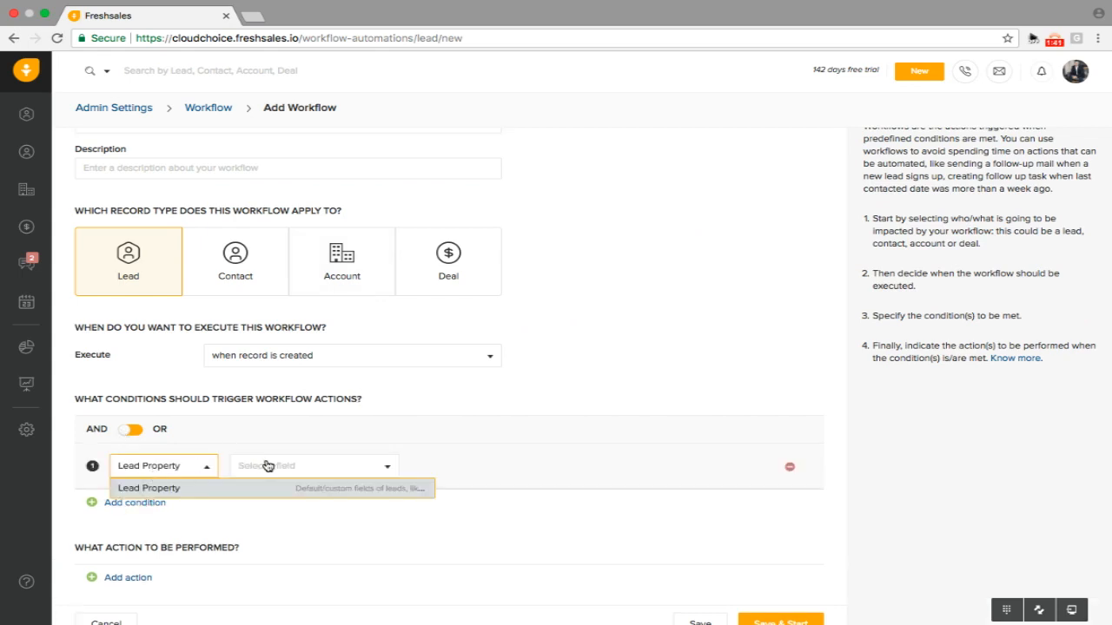
type("ca")
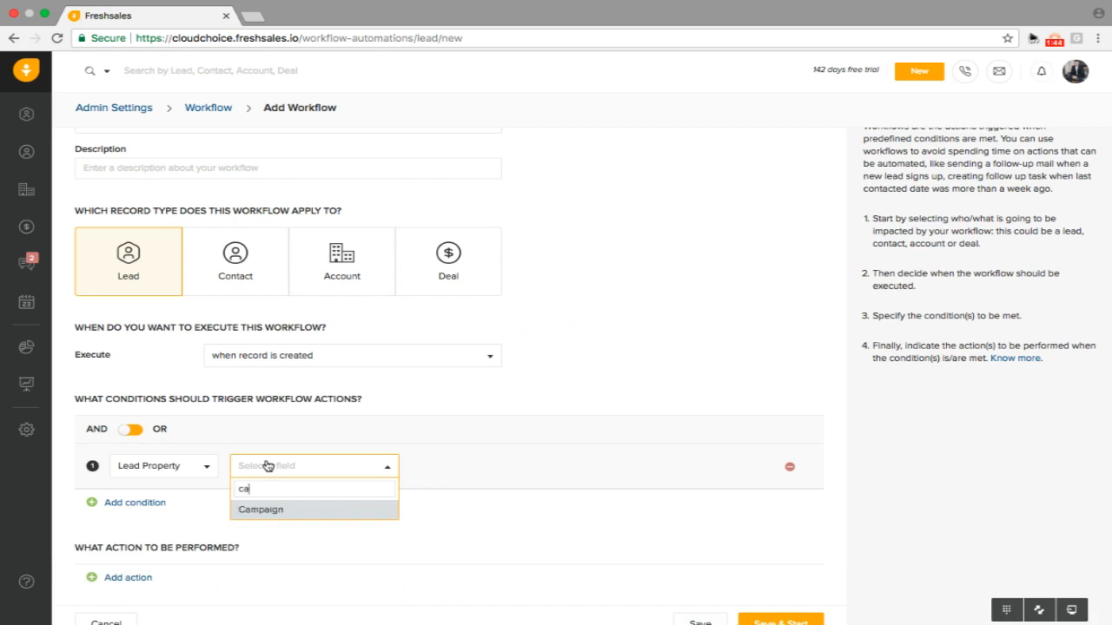
left_click(261, 509)
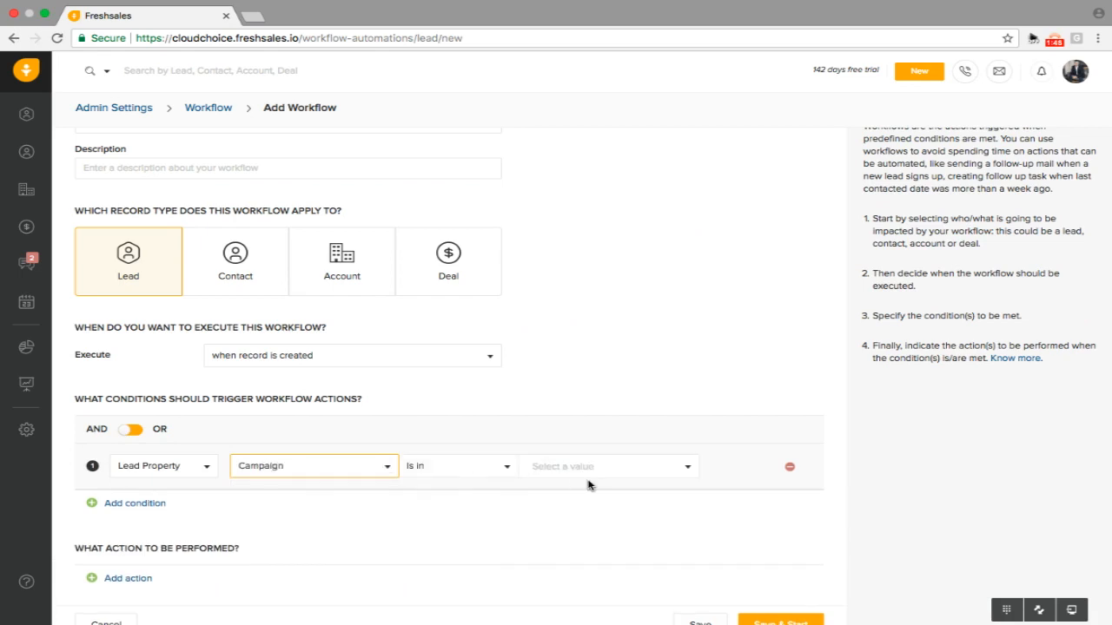
Set the condition value to Rela8ed Leads and add an empty action row.
left_click(608, 466)
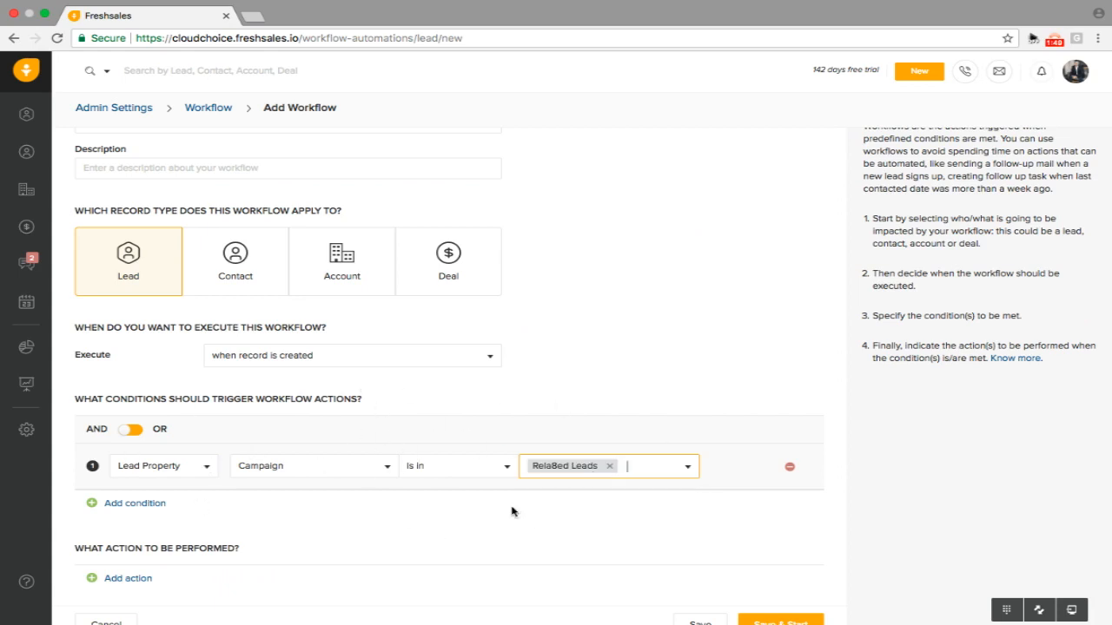
scroll("down", 3)
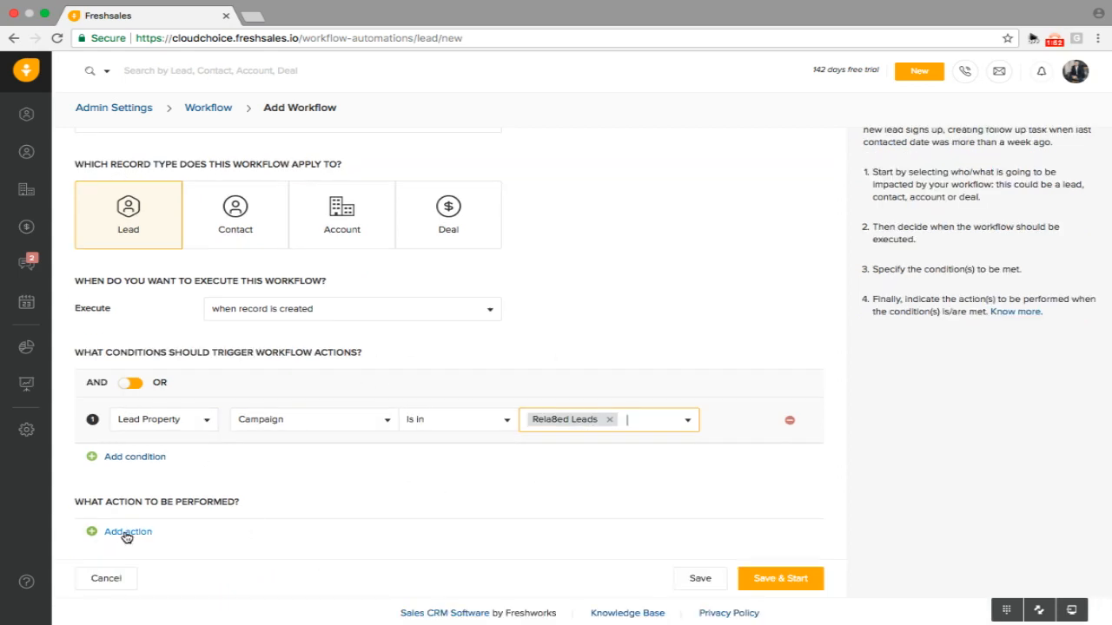
left_click(127, 531)
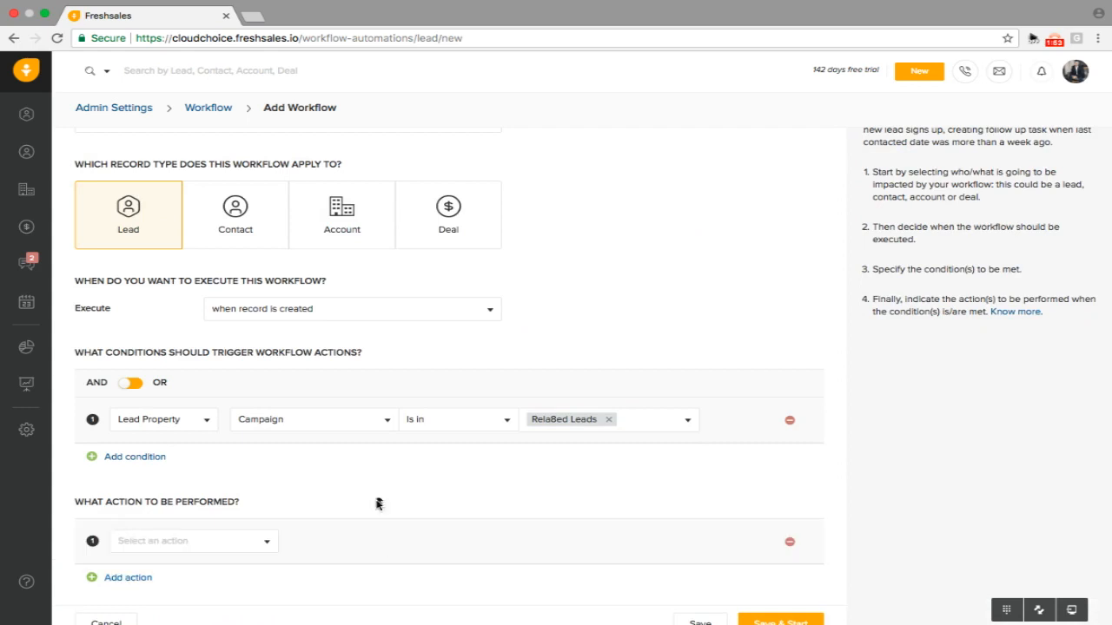
Add an action updating lead Owner to Andrews and save the workflow.
left_click(193, 495)
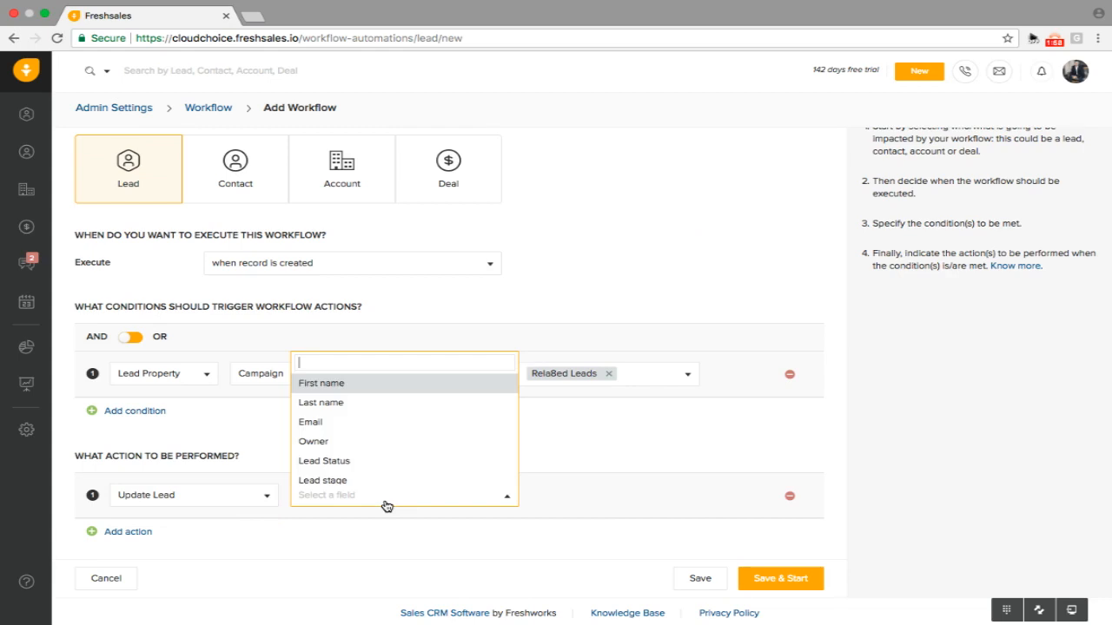
left_click(313, 441)
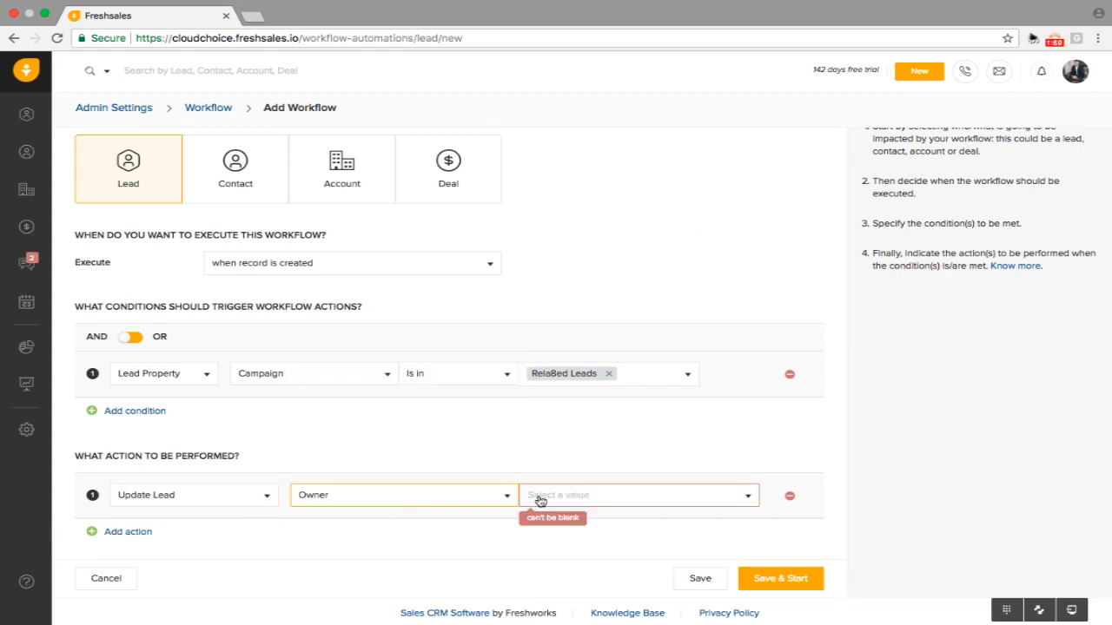
type("andr")
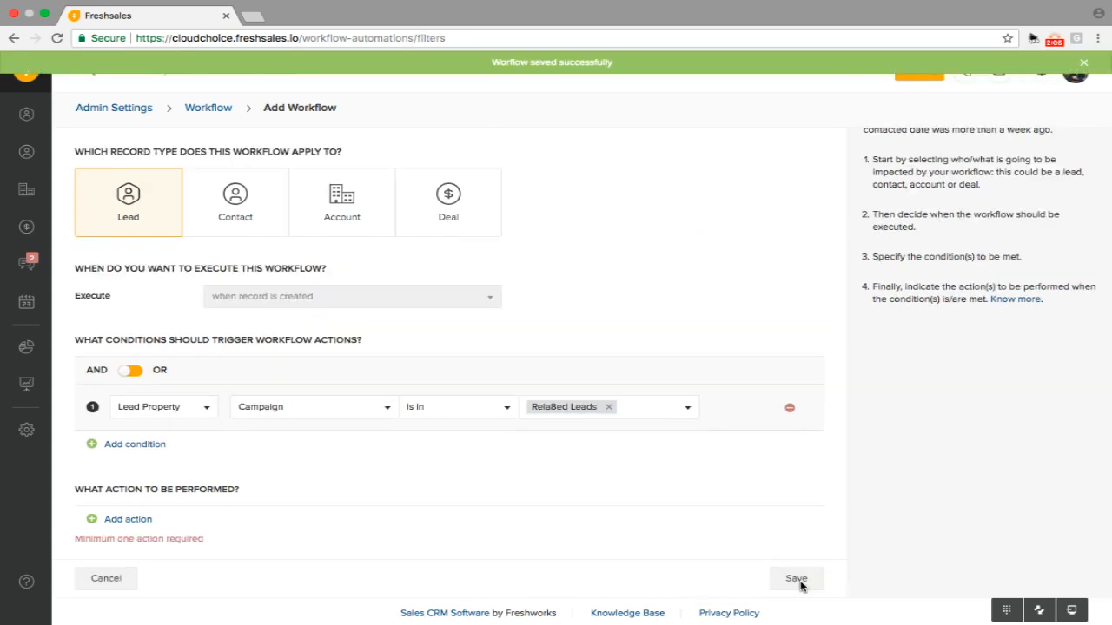
left_click(798, 579)
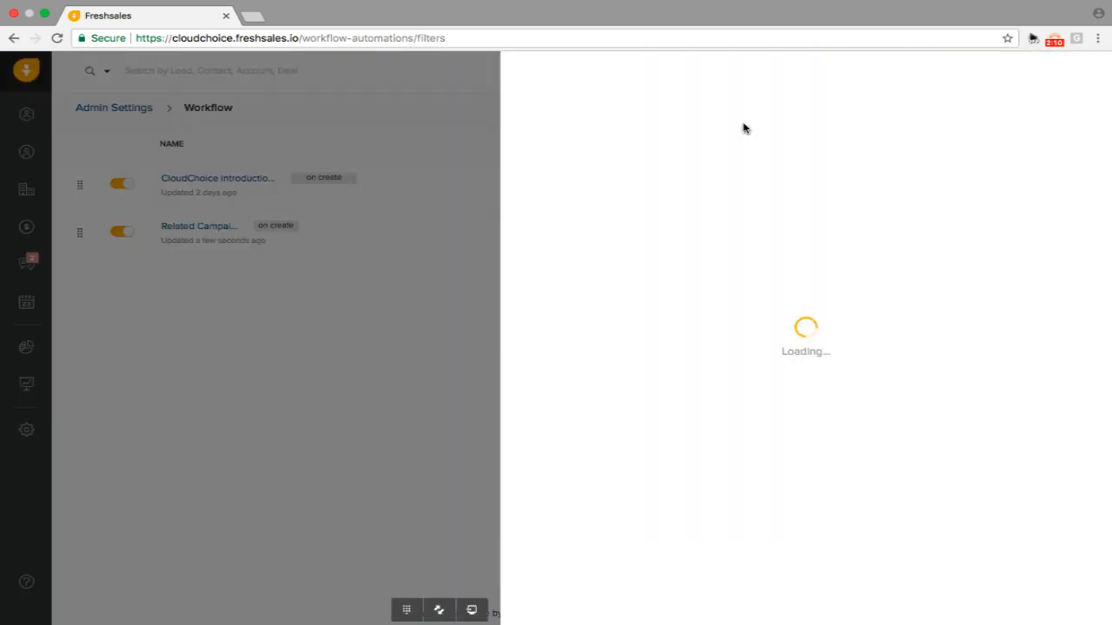
mouse_move(777, 121)
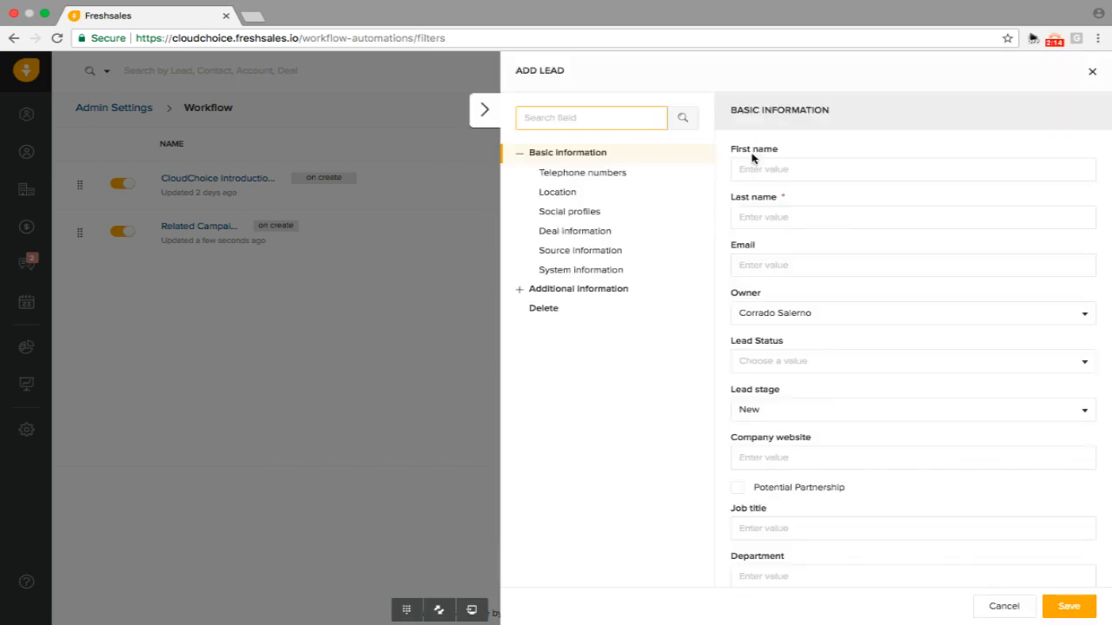
type("Corrado")
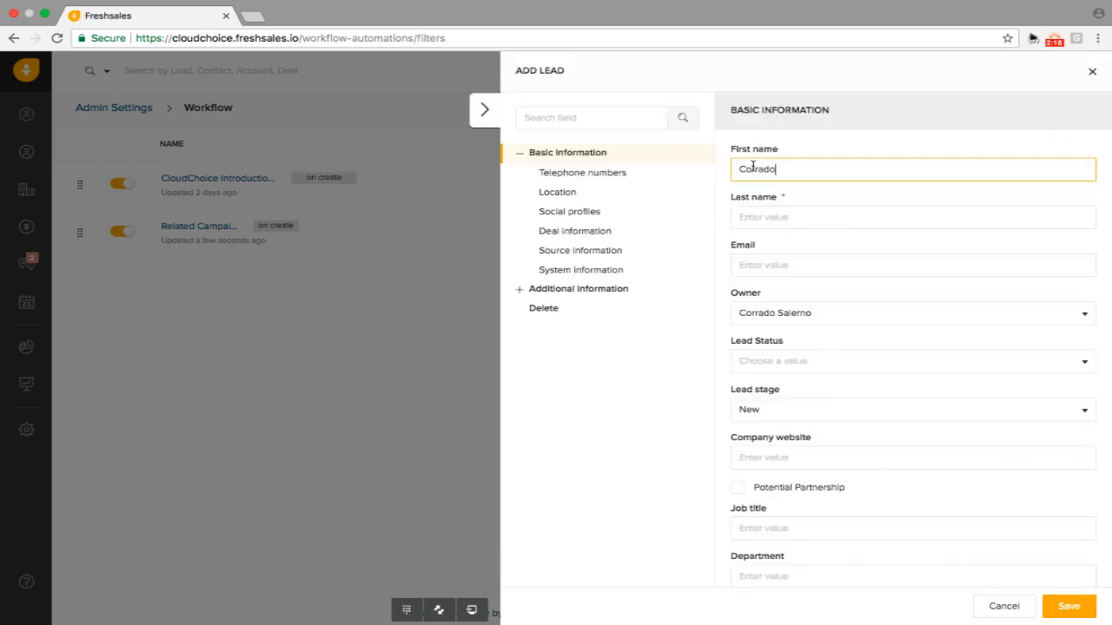
type("Romano")
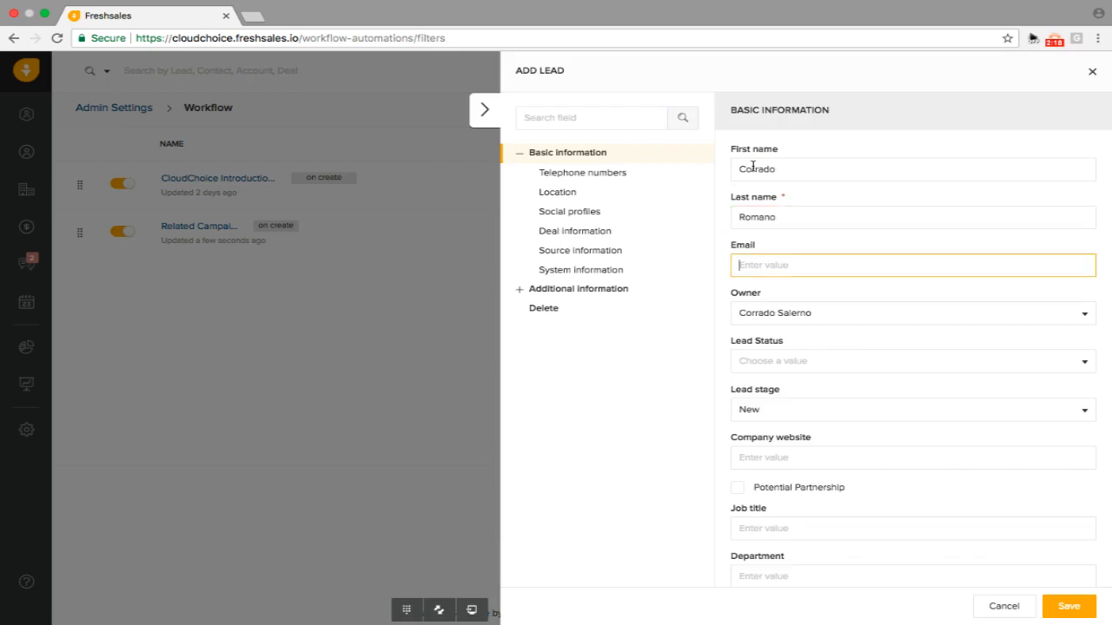
scroll("down", 3)
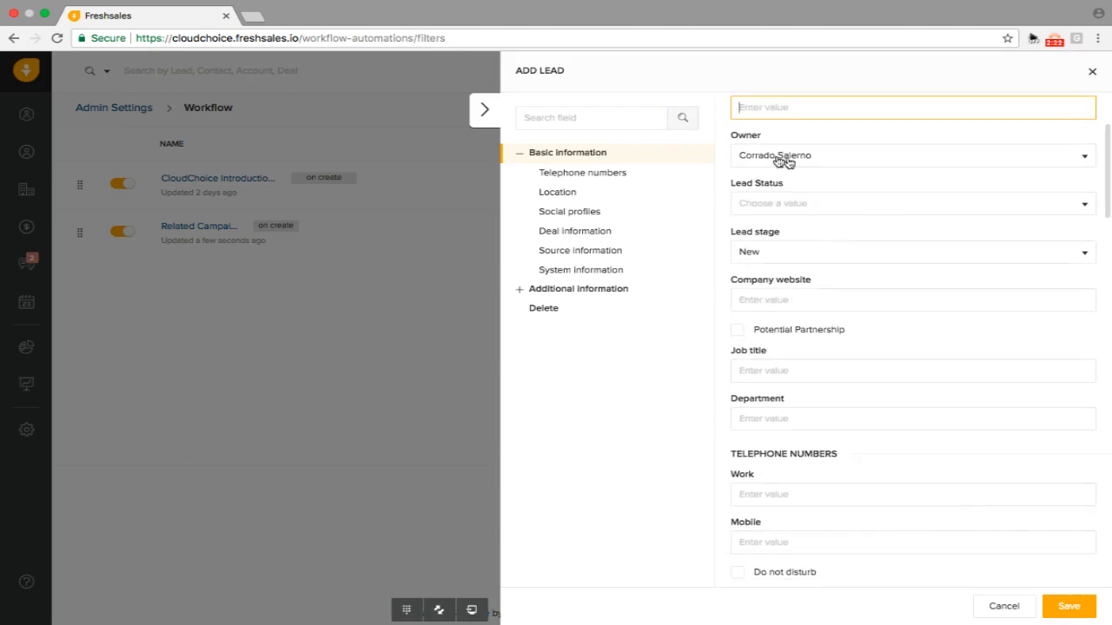
scroll("down", 3)
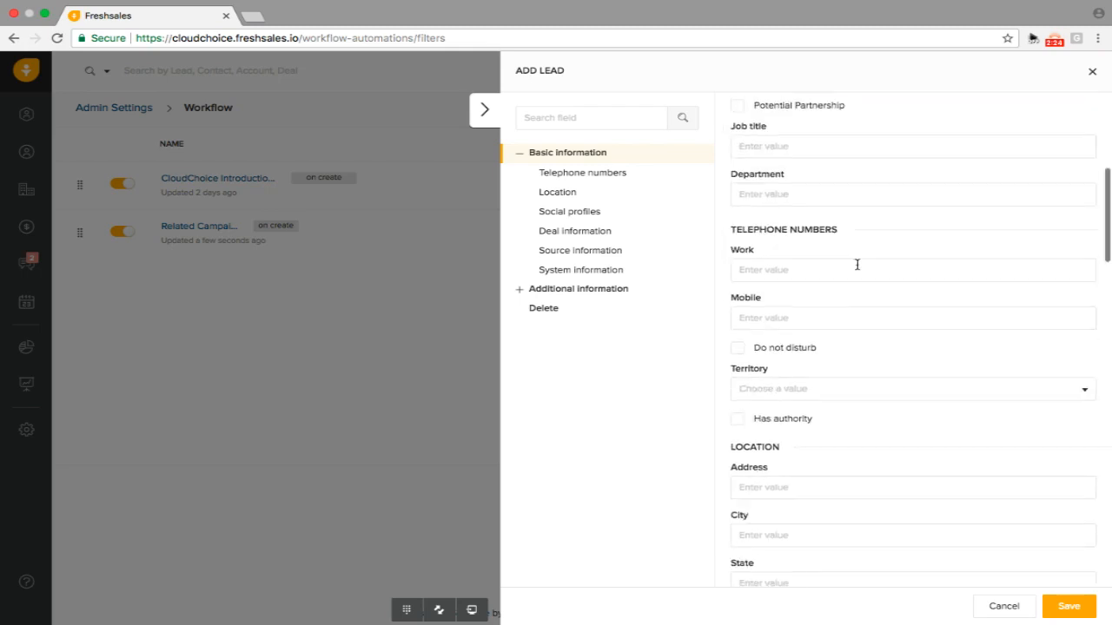
scroll("down", 3)
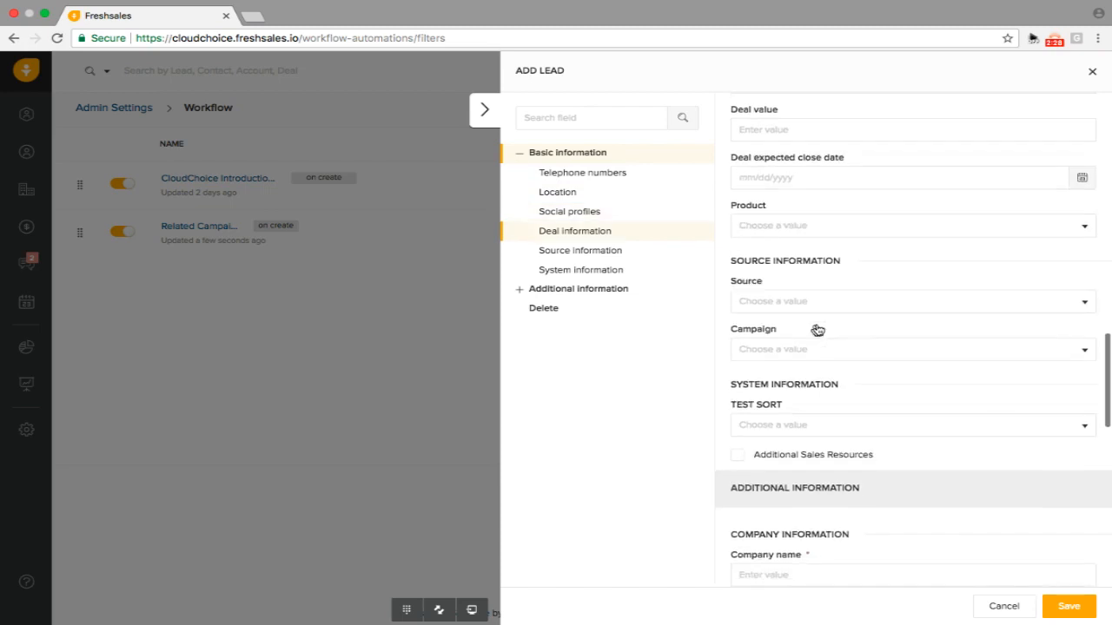
type("rel")
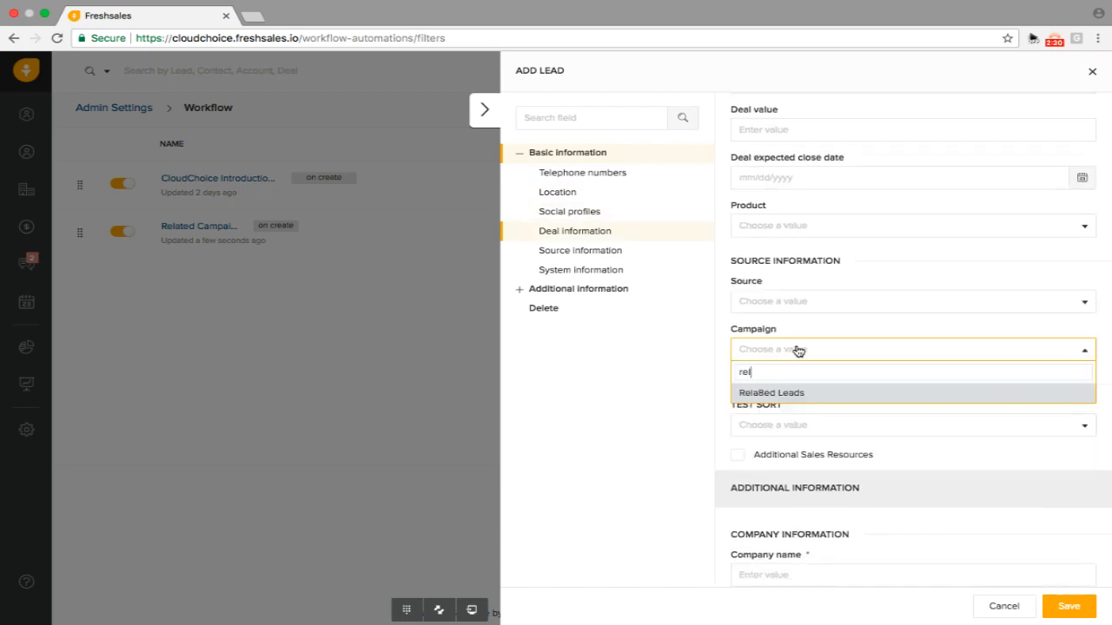
left_click(769, 393)
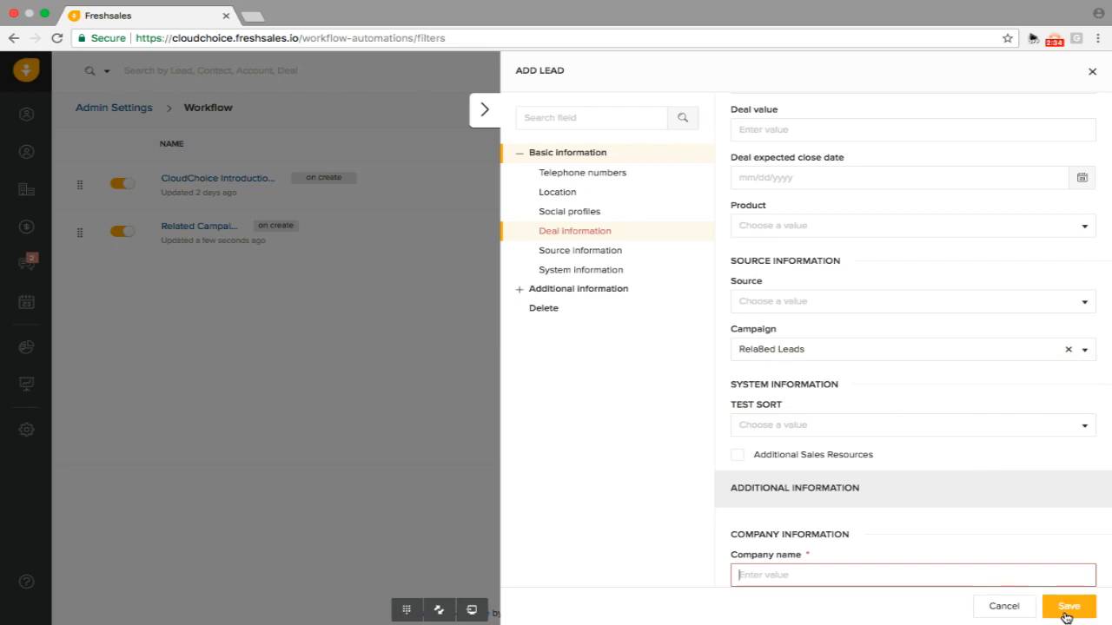
Fill in company name cloudchoice and save the lead.
left_click(1068, 604)
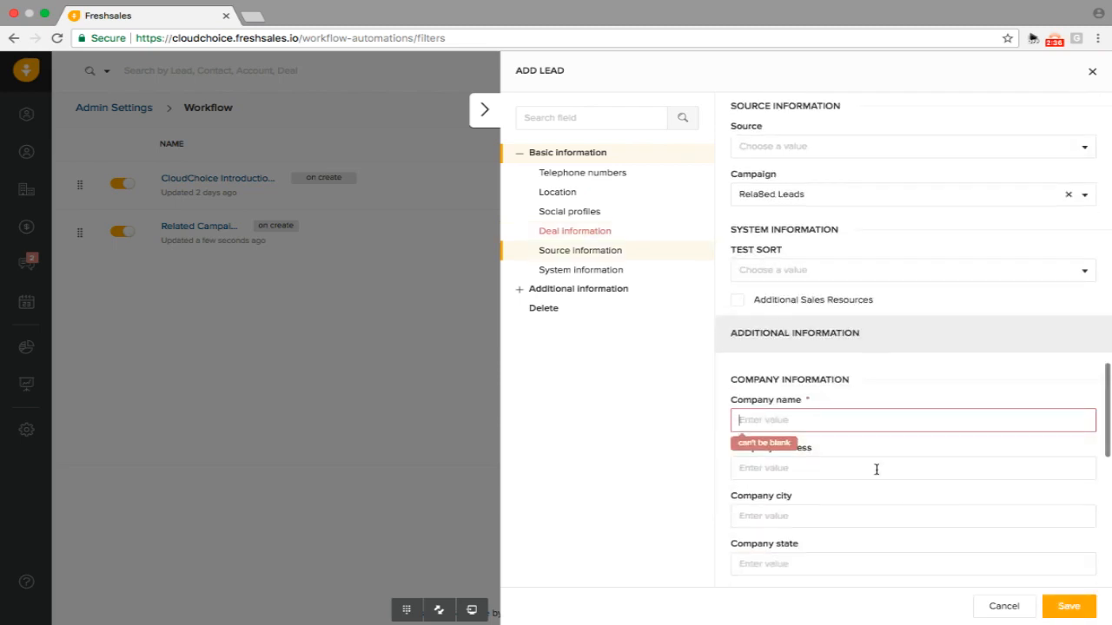
type("cloudchoice")
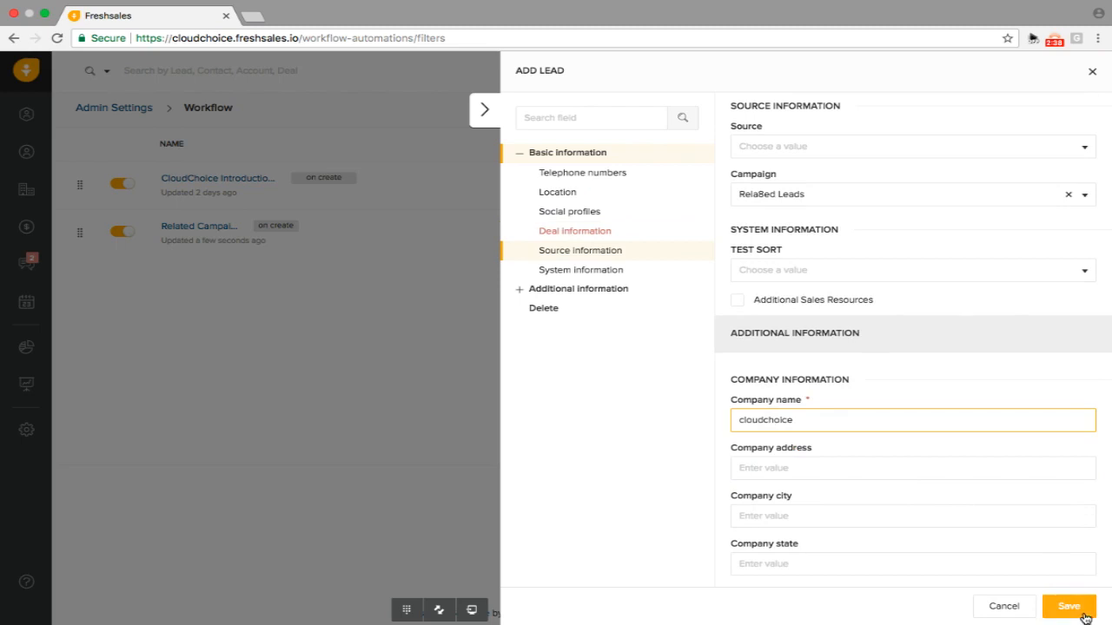
left_click(1064, 603)
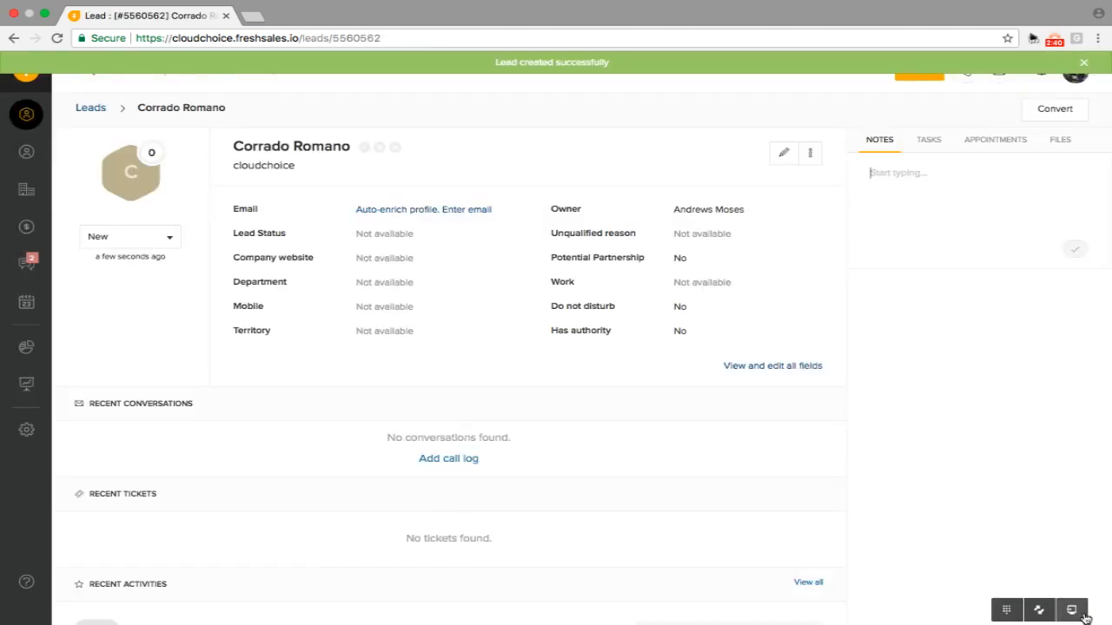
mouse_move(682, 211)
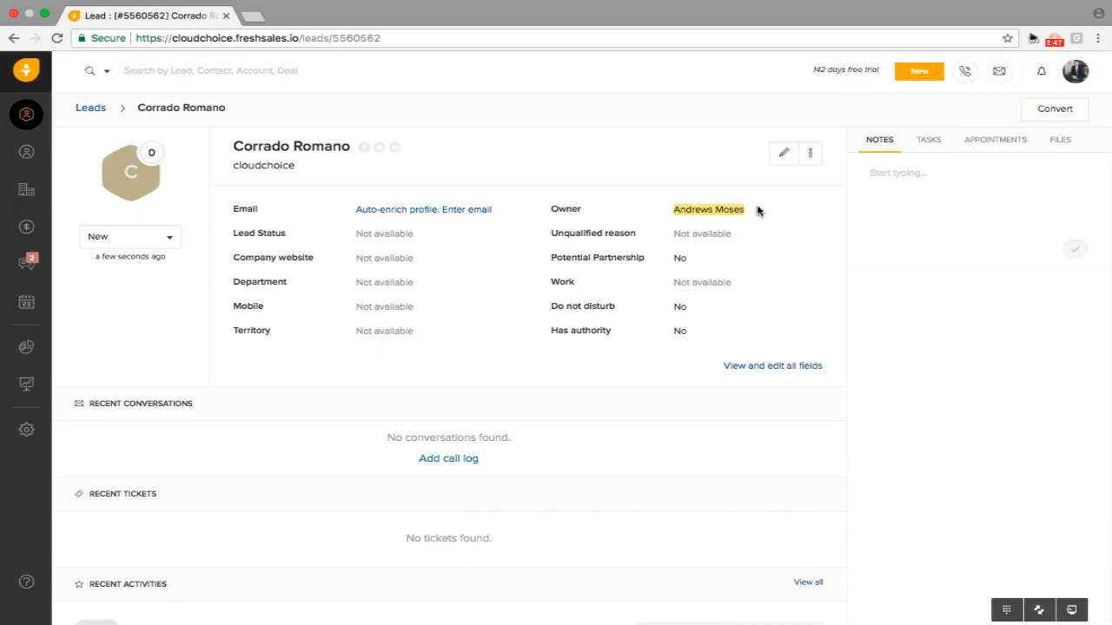
left_click(26, 430)
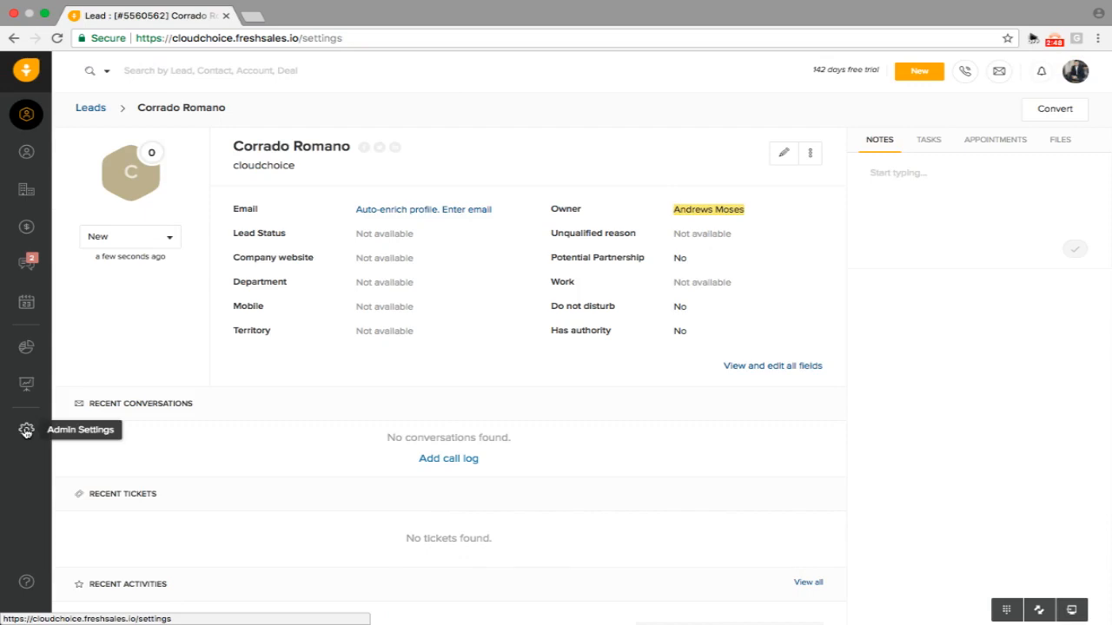
Return to the Workflow list via Admin Settings' Automation Settings.
left_click(26, 430)
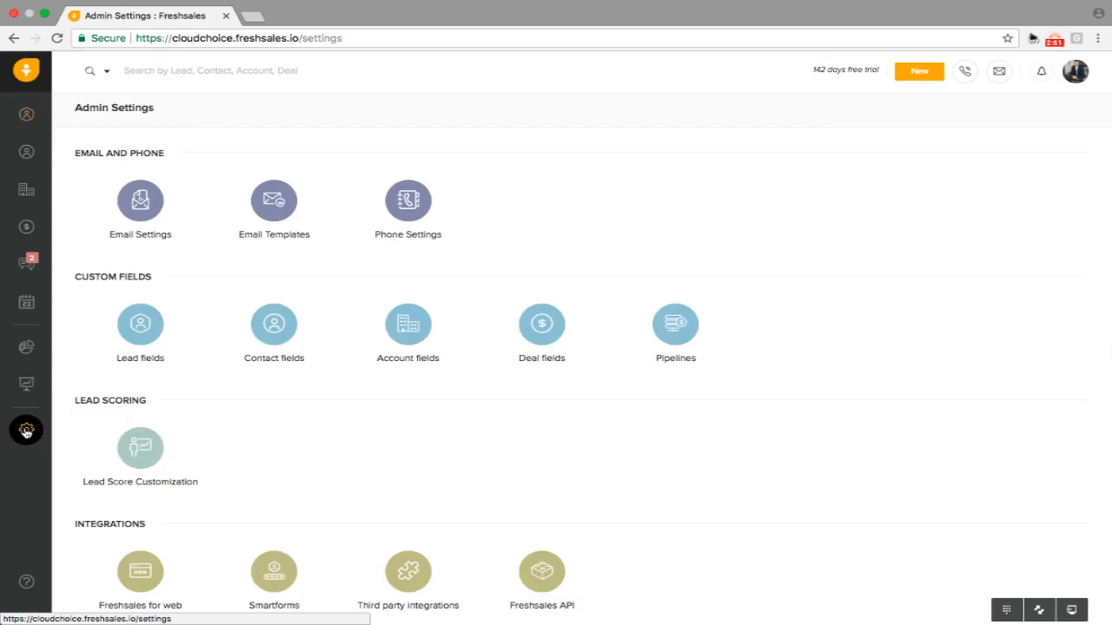
mouse_move(323, 472)
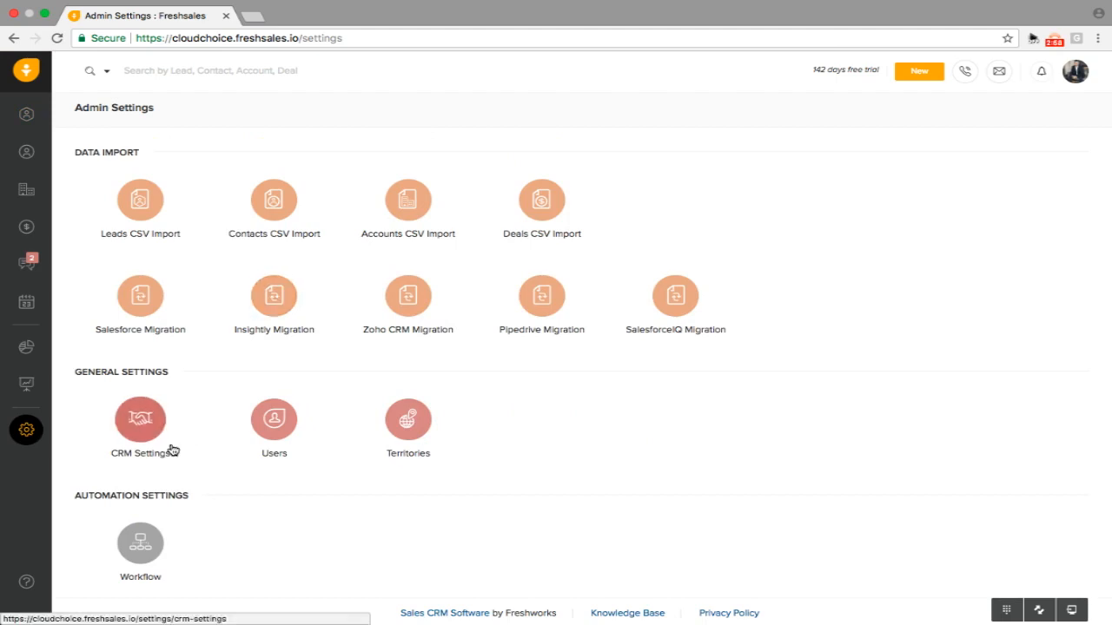
left_click(140, 542)
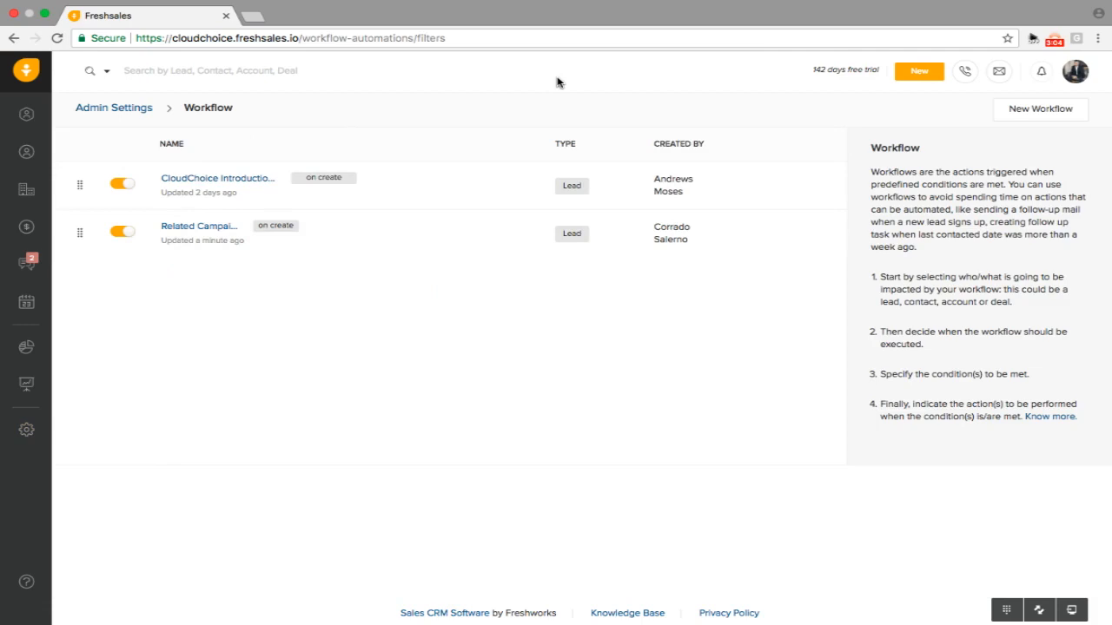
mouse_move(739, 233)
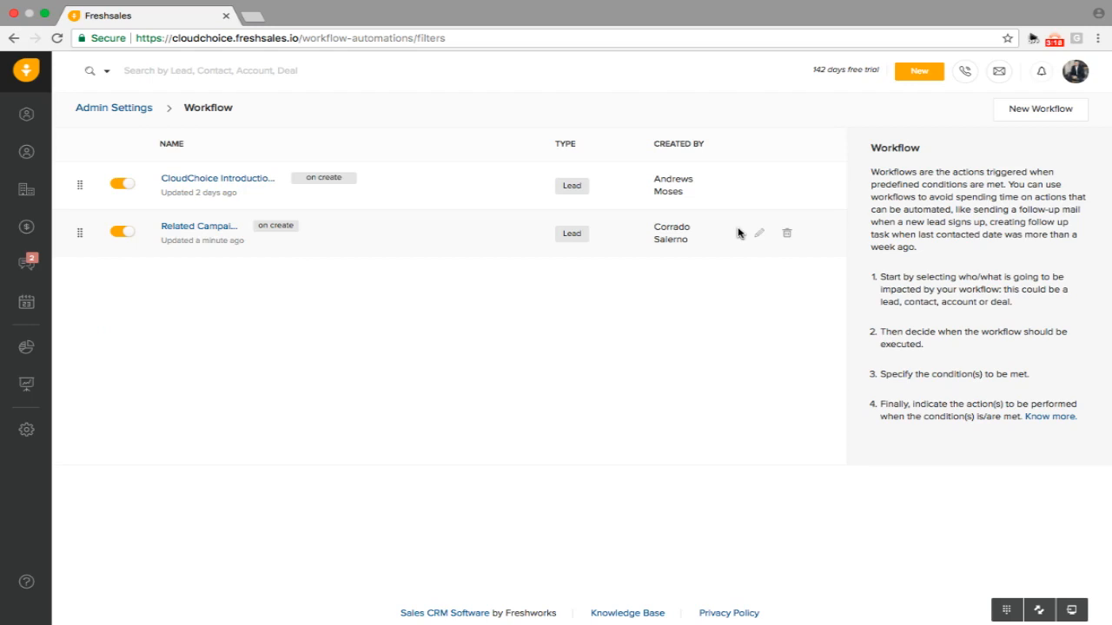
mouse_move(621, 262)
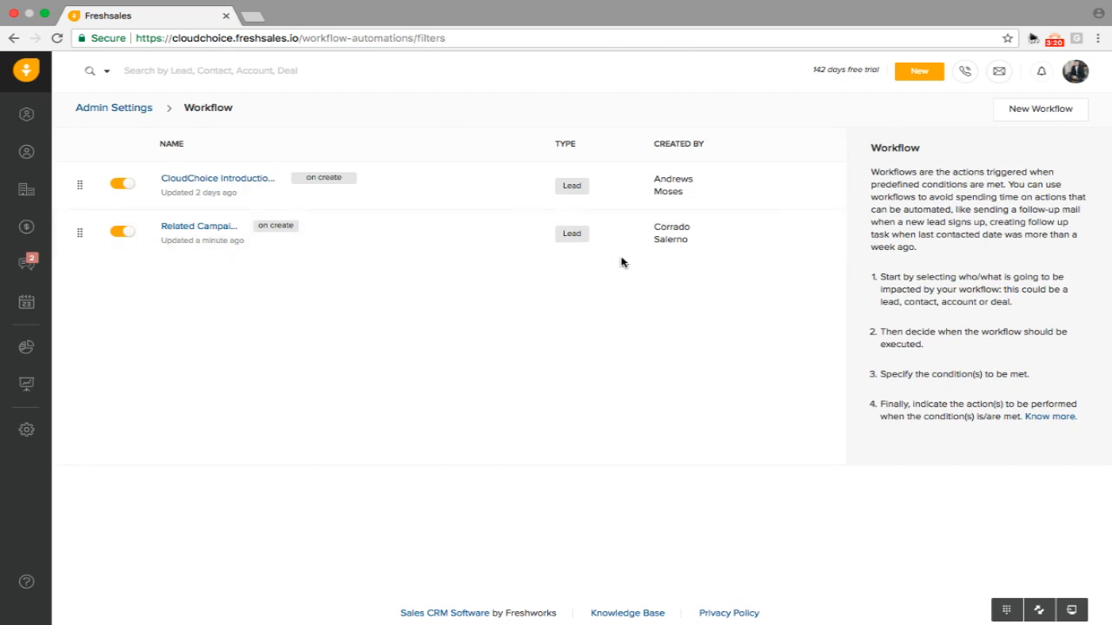